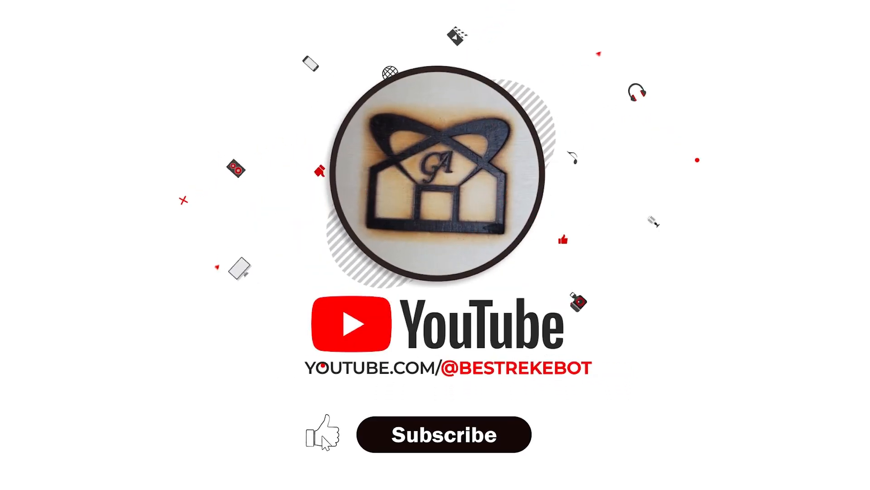
left_click(444, 434)
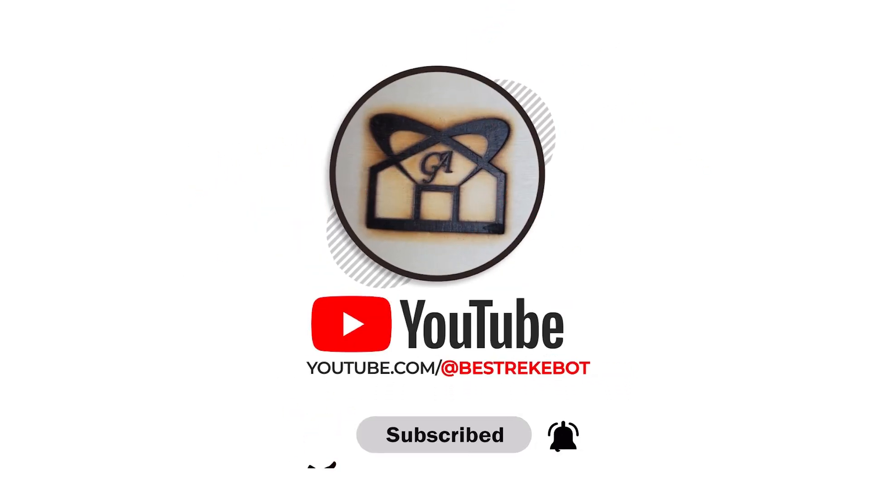